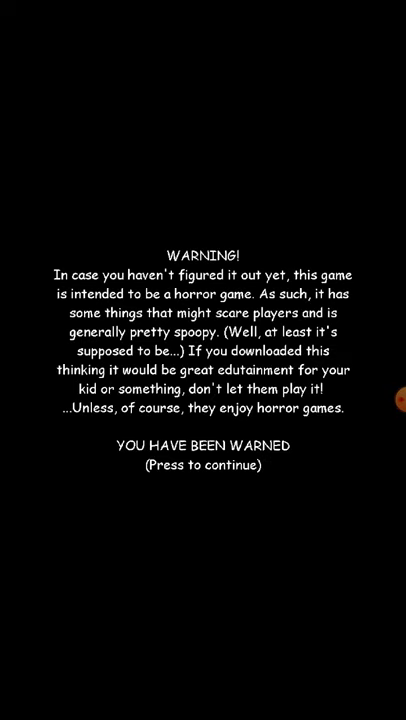
- Dismiss the horror WARNING screen to enter the school hallway with the mod menu
{"action": "left_click", "coordinate": [203, 360]}
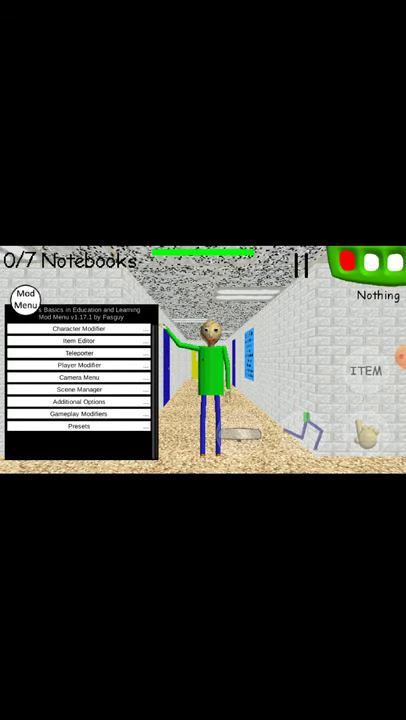
- In Player Modifier, set Infinite Stamina True and Player Speed 7, checking Additional Options
{"action": "left_click", "coordinate": [79, 340]}
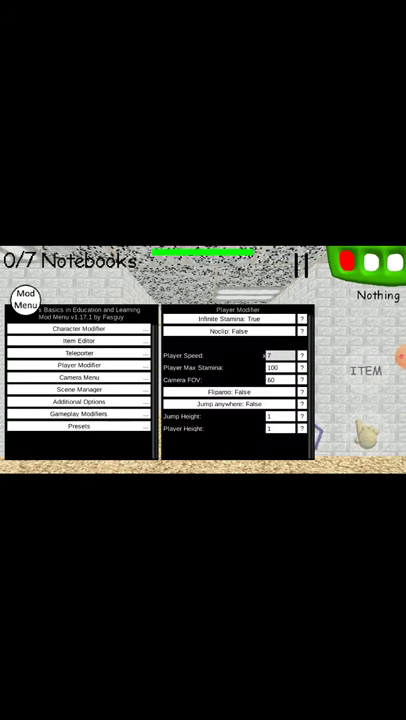
{"action": "left_click", "coordinate": [79, 401]}
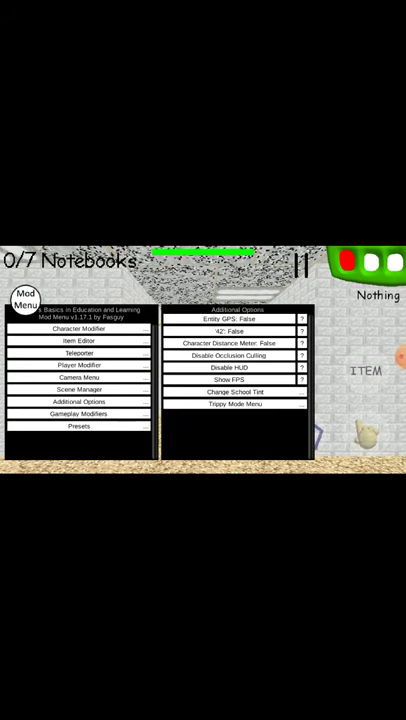
{"action": "left_click", "coordinate": [78, 328]}
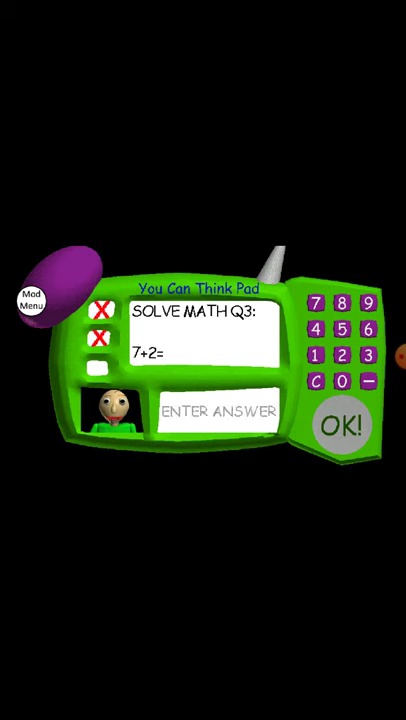
- Submit the last quiz answer, pick up the blue notebook, and close its pad at 2/7
{"action": "left_click", "coordinate": [344, 426]}
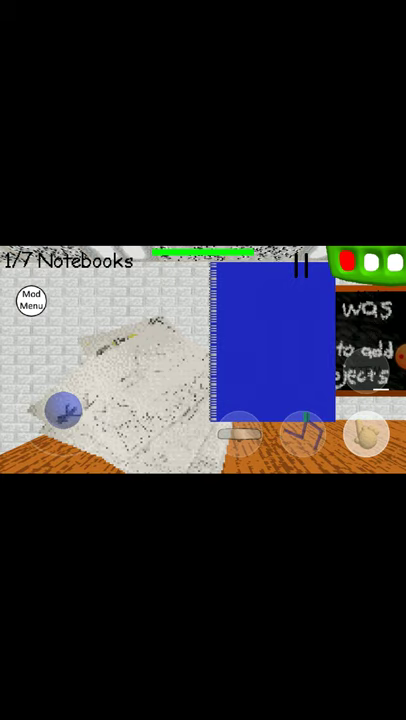
{"action": "left_click", "coordinate": [32, 302]}
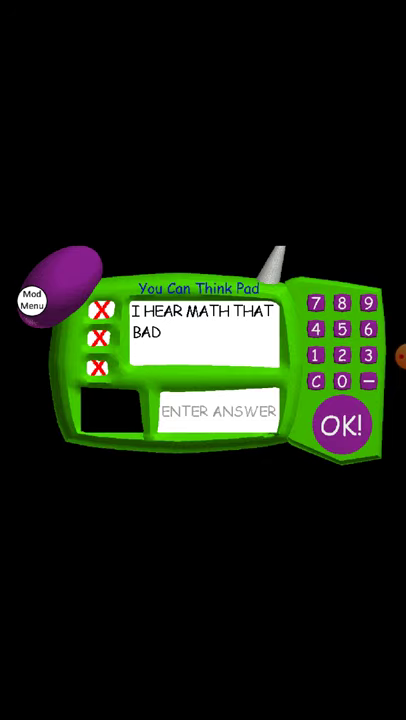
{"action": "left_click", "coordinate": [345, 425]}
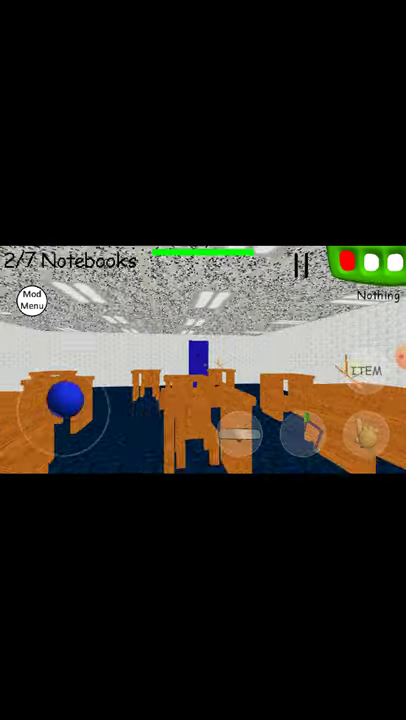
- Open and close the mod menu, then pick up the desk notebook to start its 6-6 quiz
{"action": "left_click", "coordinate": [34, 300]}
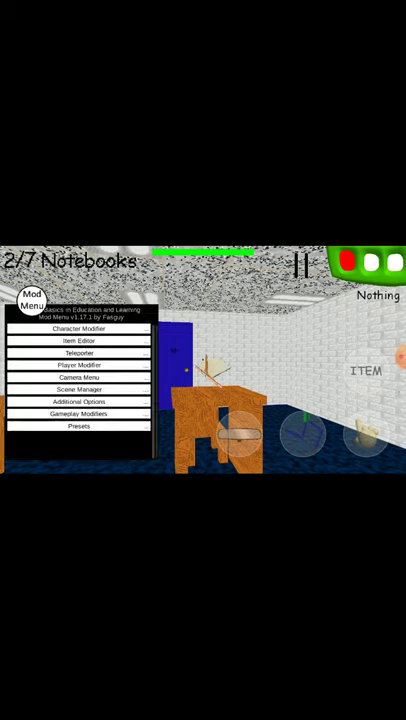
{"action": "left_click", "coordinate": [79, 328]}
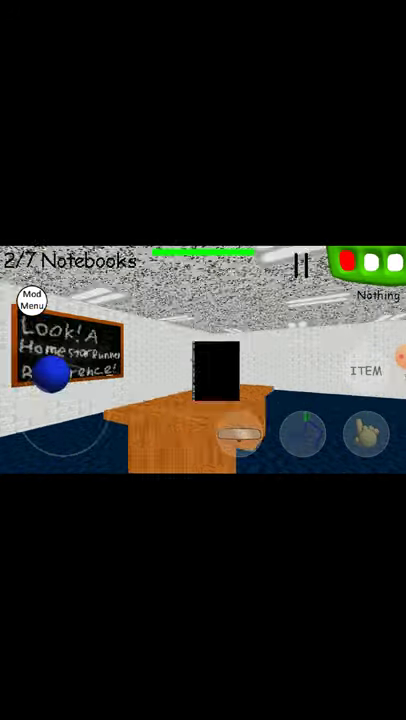
{"action": "left_click", "coordinate": [210, 365]}
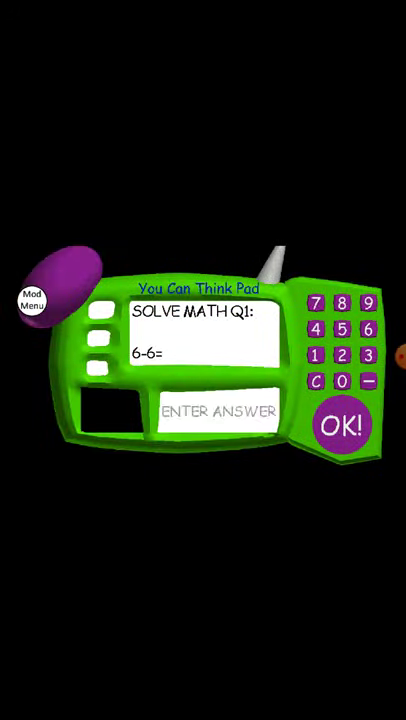
- Submit 0 for 6-6, then enter answers to finish the other two questions
{"action": "left_click", "coordinate": [345, 422]}
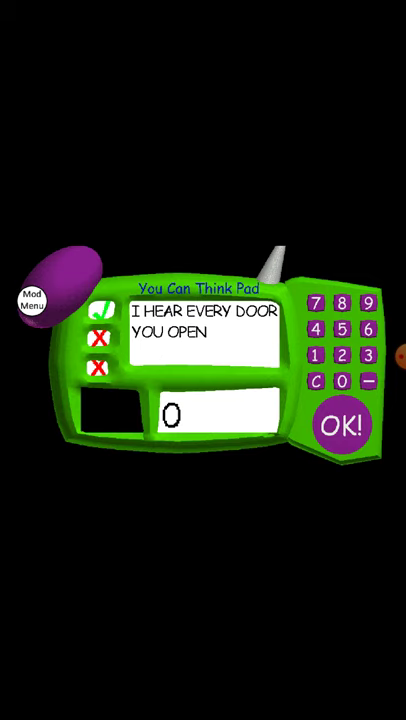
{"action": "left_click", "coordinate": [339, 382]}
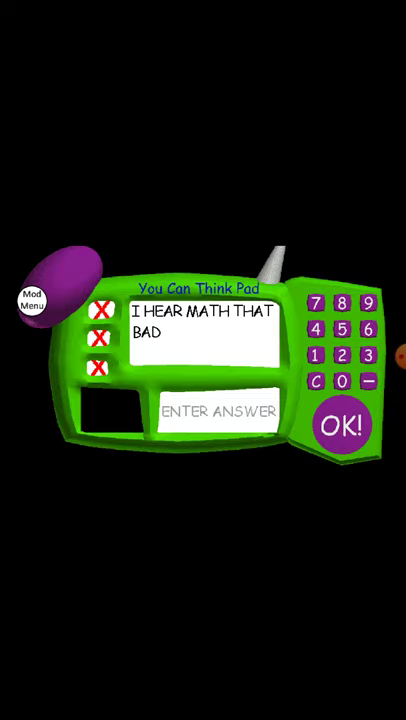
- Close the failed pad and answer the next notebook's first question, reaching 5-1
{"action": "left_click", "coordinate": [347, 425]}
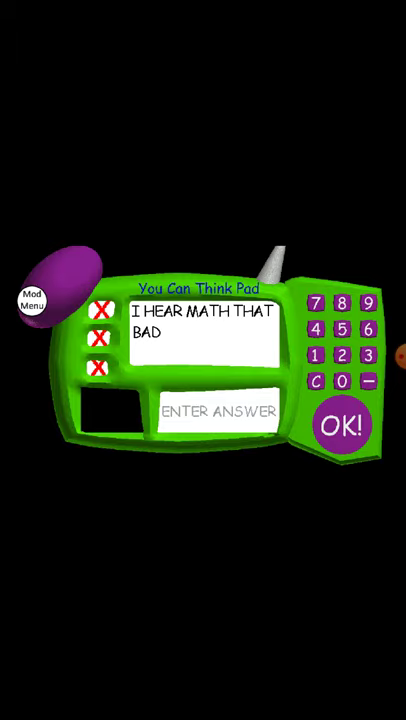
{"action": "left_click", "coordinate": [343, 425]}
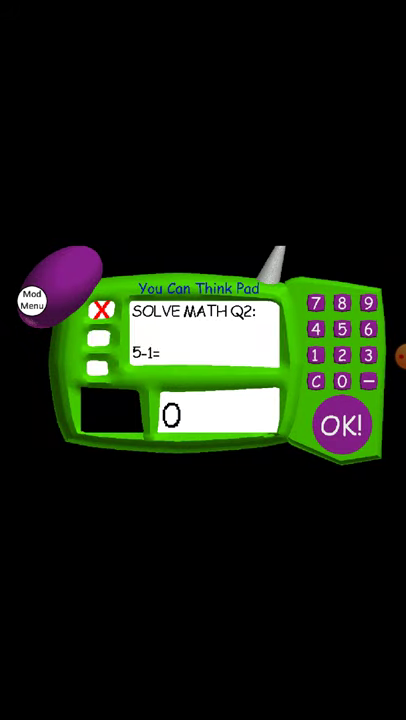
- Submit the 5-1 answer, close the pad, and explore until the jump-rope challenge appears
{"action": "left_click", "coordinate": [346, 425]}
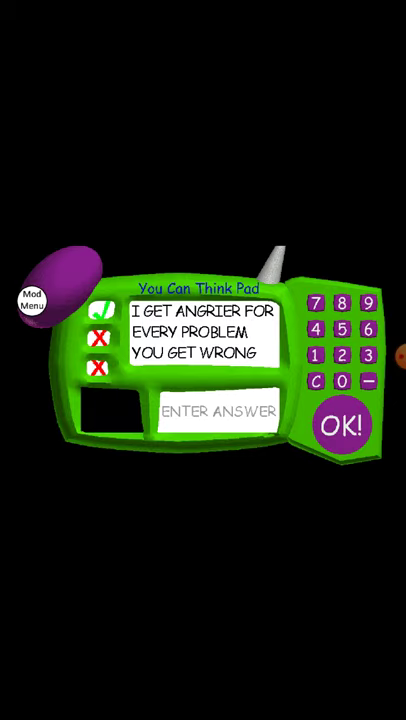
{"action": "left_click", "coordinate": [345, 425]}
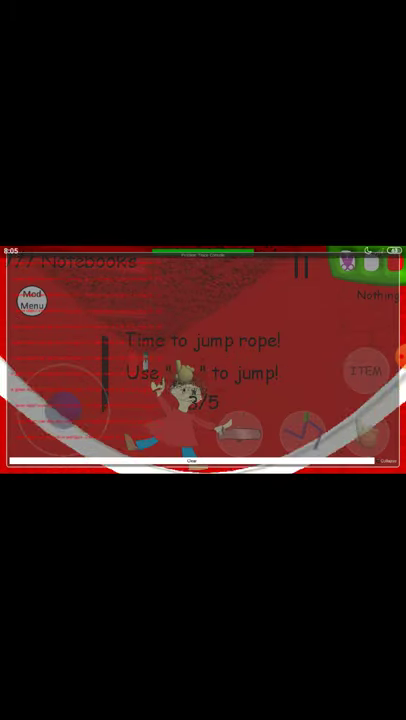
{"action": "scroll", "scroll_direction": "down", "scroll_amount": 3}
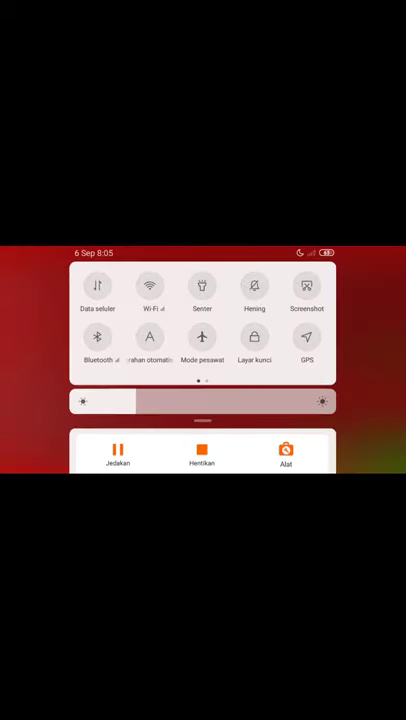